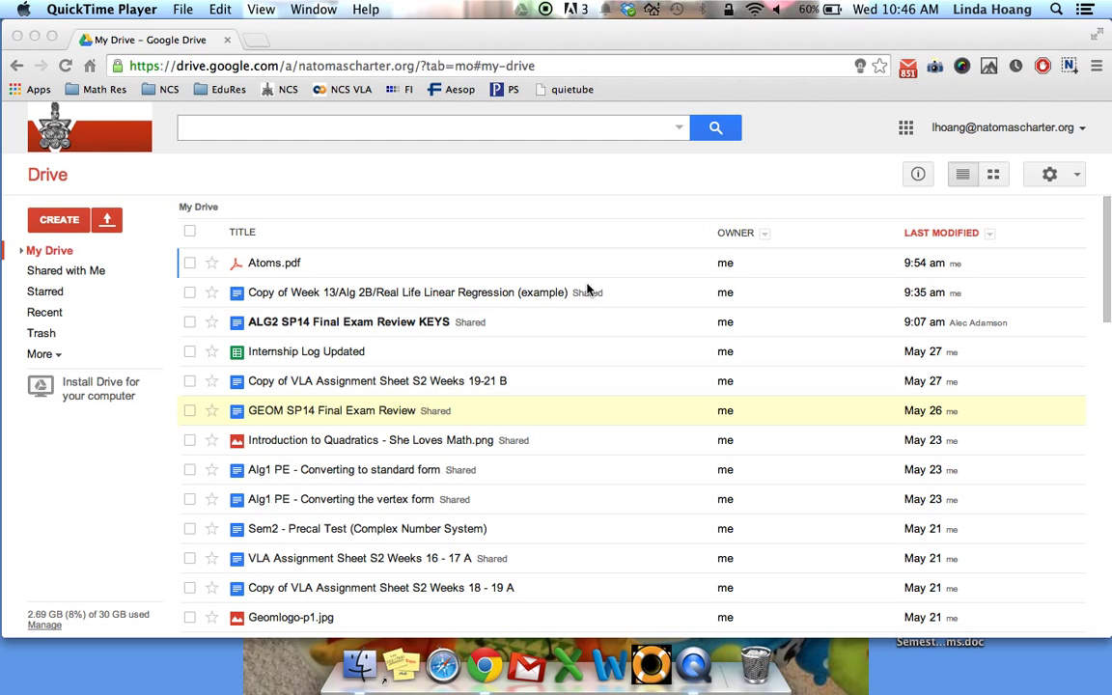
- Check Google Drive's menu-bar status, then show Applications in Finder as a detailed list
{"action": "left_click", "coordinate": [523, 8]}
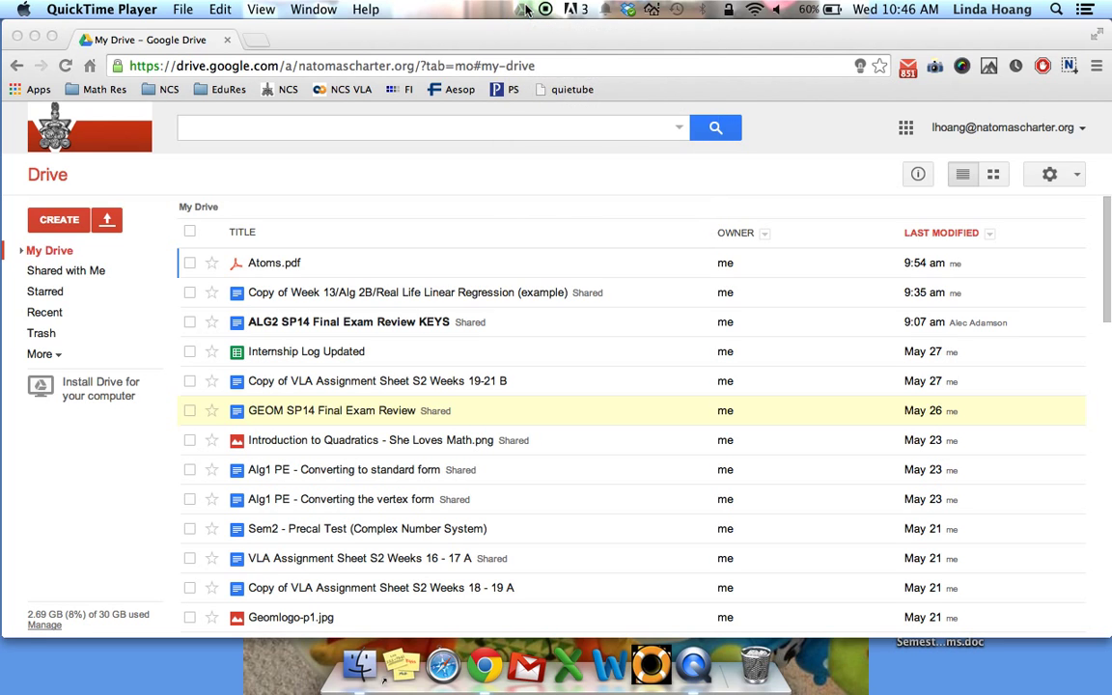
{"action": "left_click", "coordinate": [522, 8]}
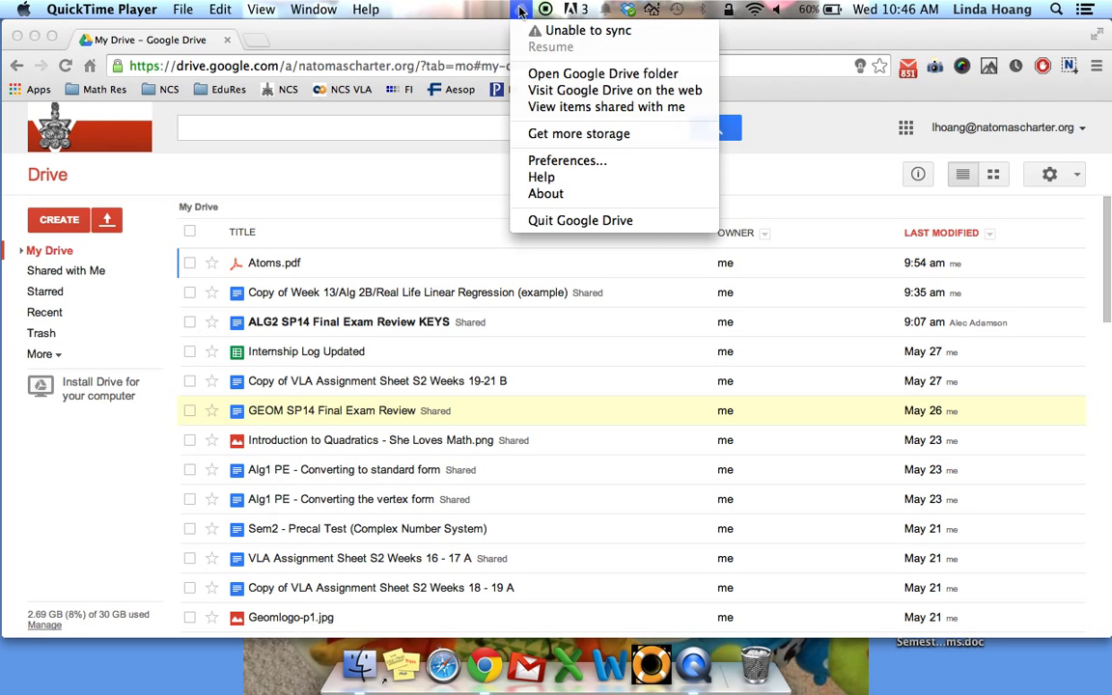
{"action": "mouse_move", "coordinate": [579, 220]}
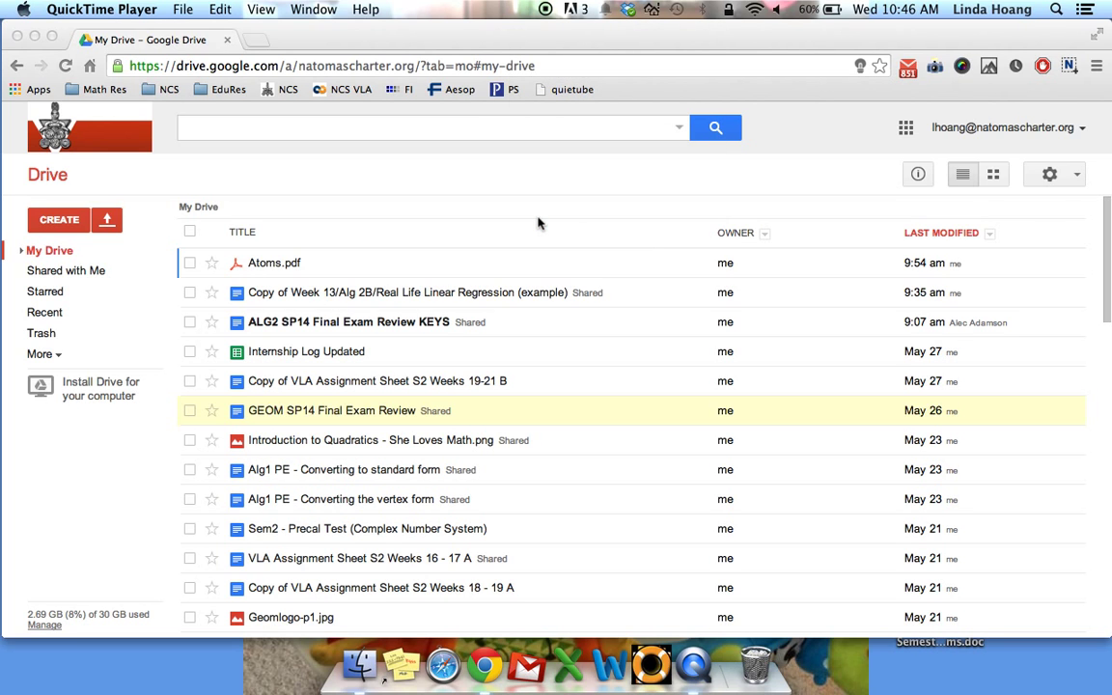
{"action": "mouse_move", "coordinate": [360, 667]}
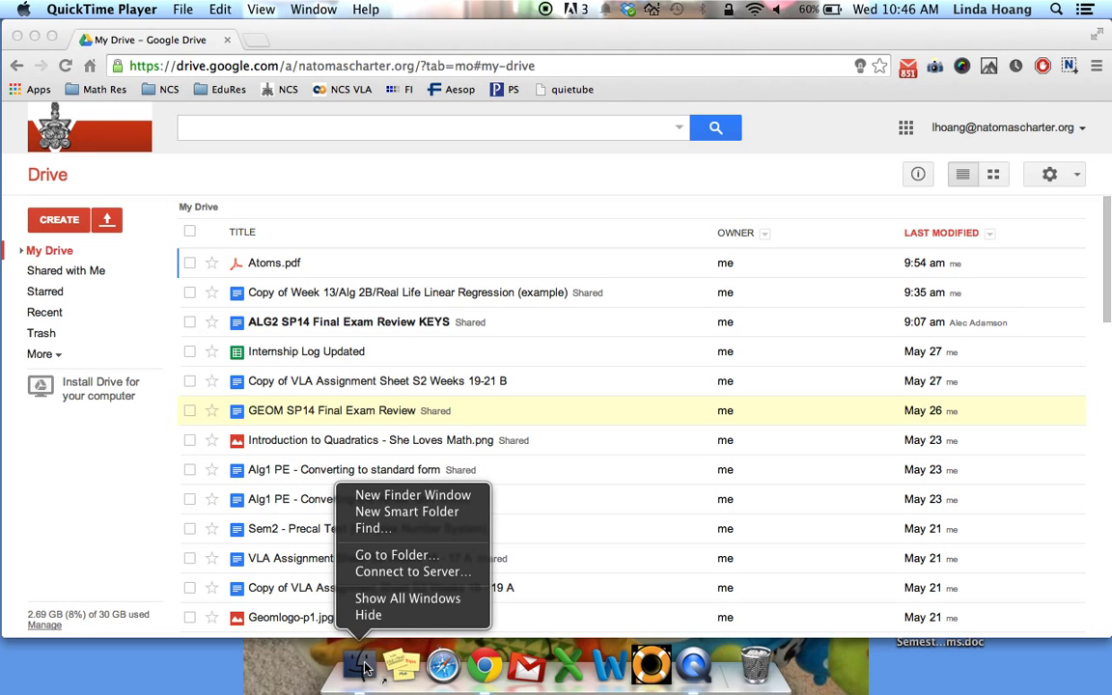
{"action": "mouse_move", "coordinate": [413, 495]}
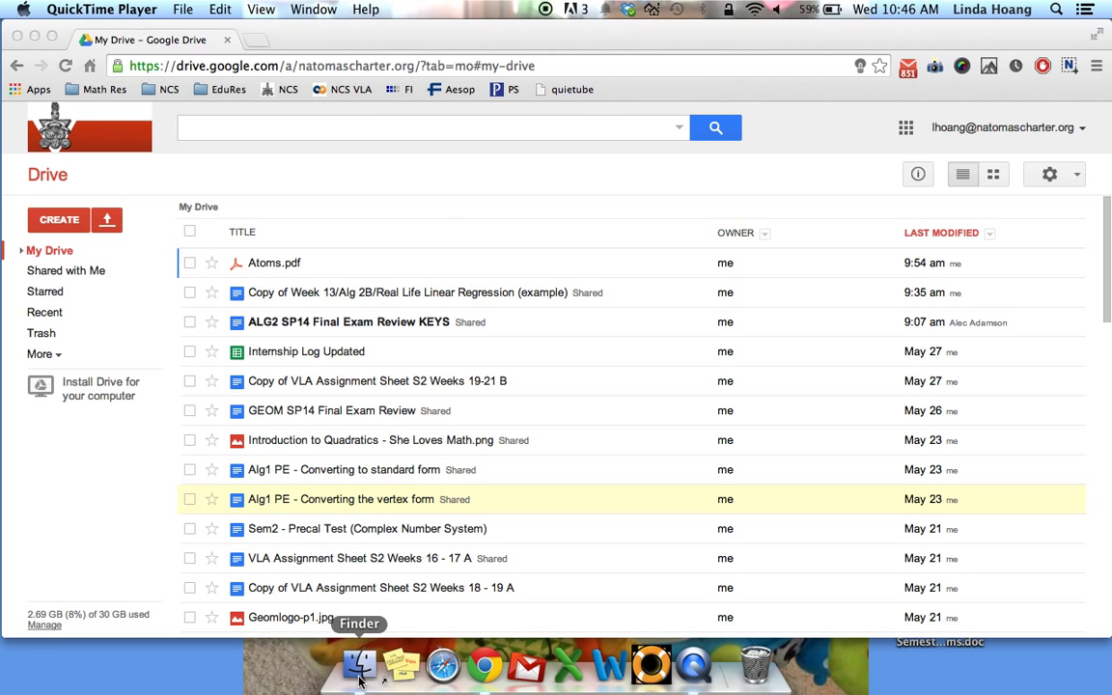
{"action": "left_click", "coordinate": [360, 664]}
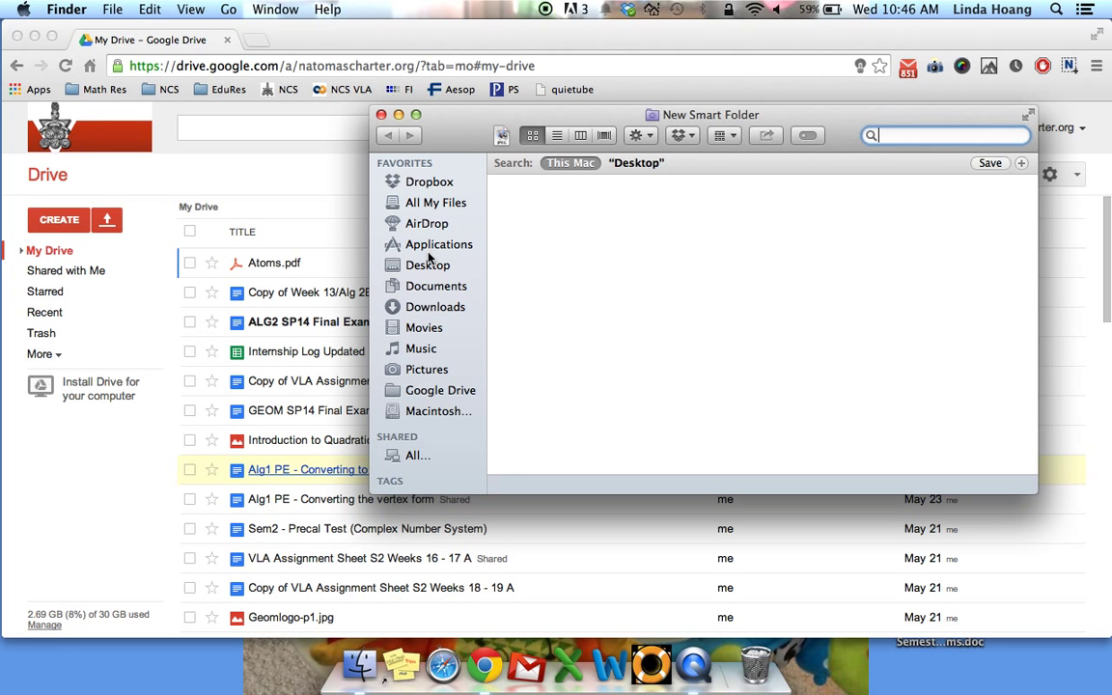
{"action": "left_click", "coordinate": [441, 243]}
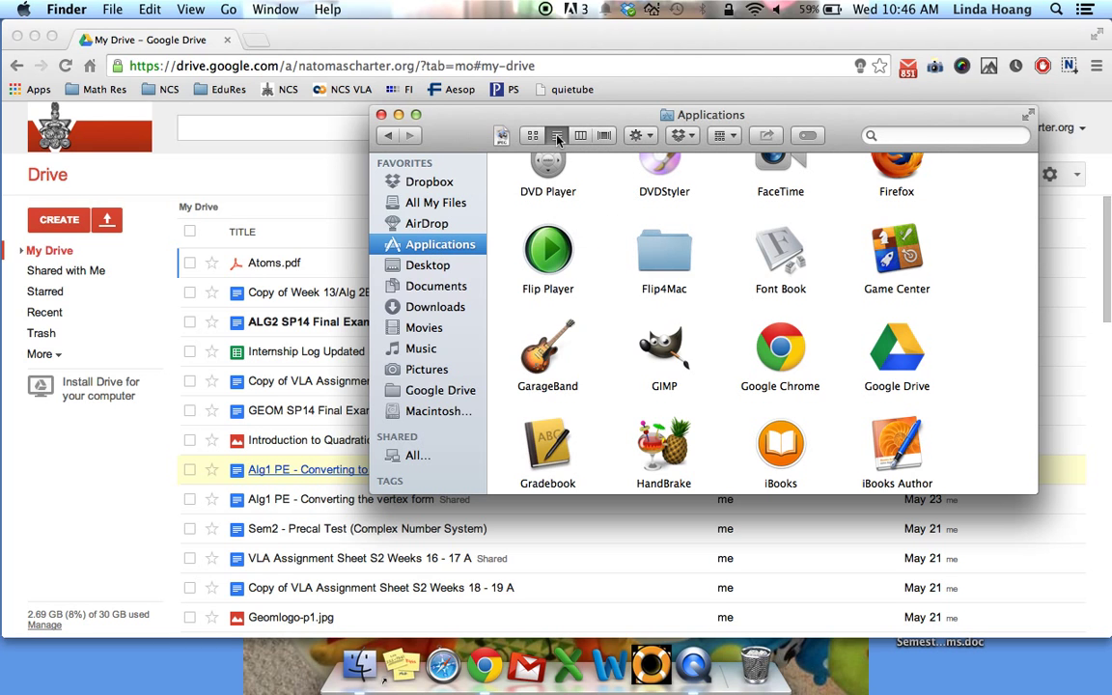
{"action": "left_click", "coordinate": [556, 135]}
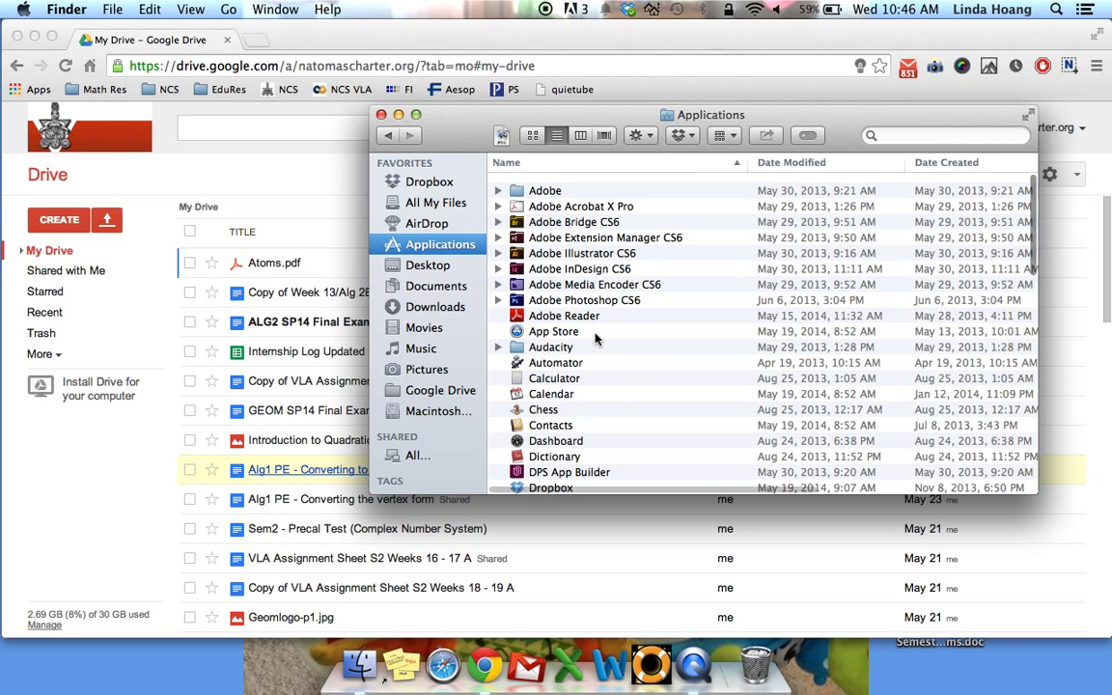
{"action": "scroll", "scroll_direction": "down", "scroll_amount": 3}
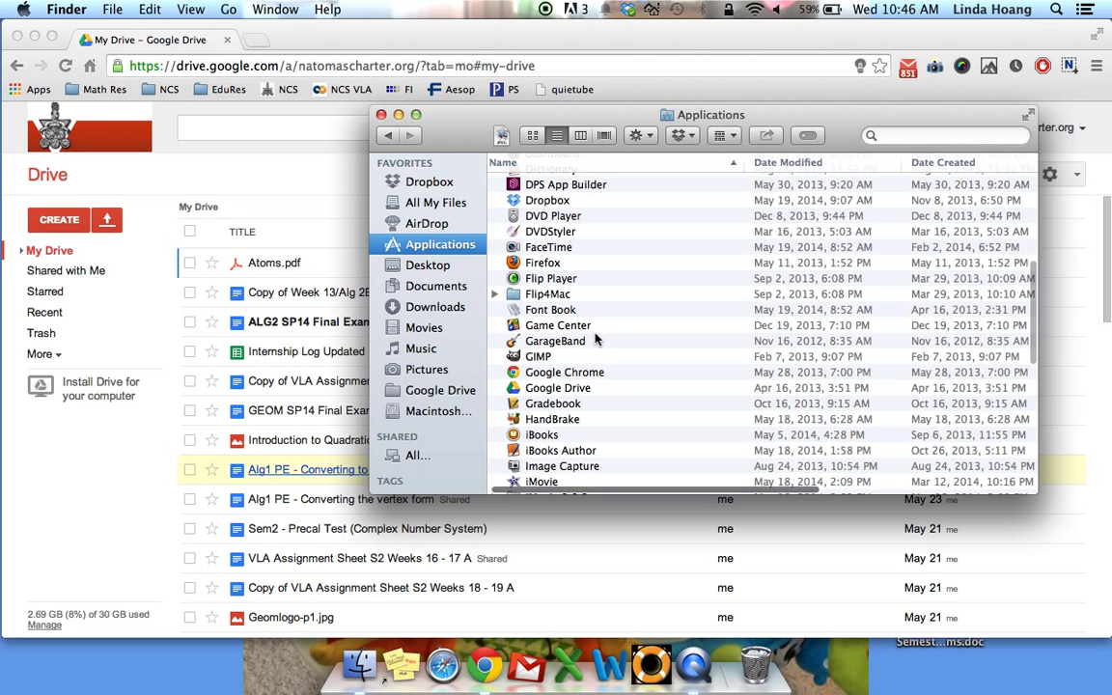
- Move the Google Drive app to the Trash, approving with the administrator password
{"action": "right_click", "coordinate": [559, 386]}
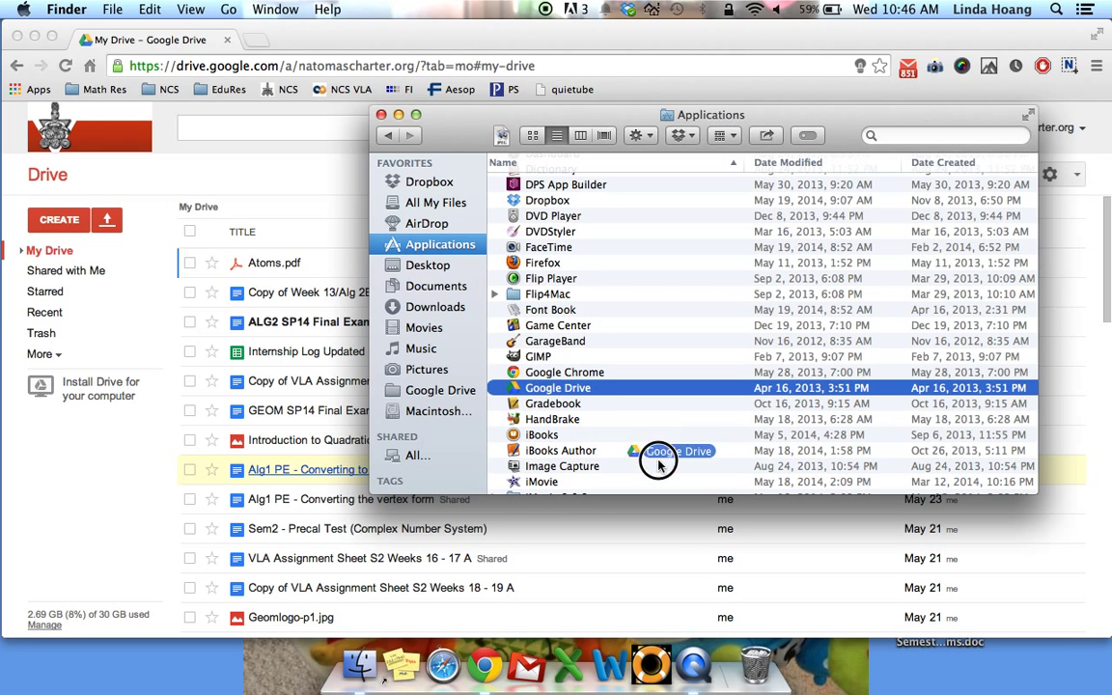
{"action": "mouse_move", "coordinate": [758, 664]}
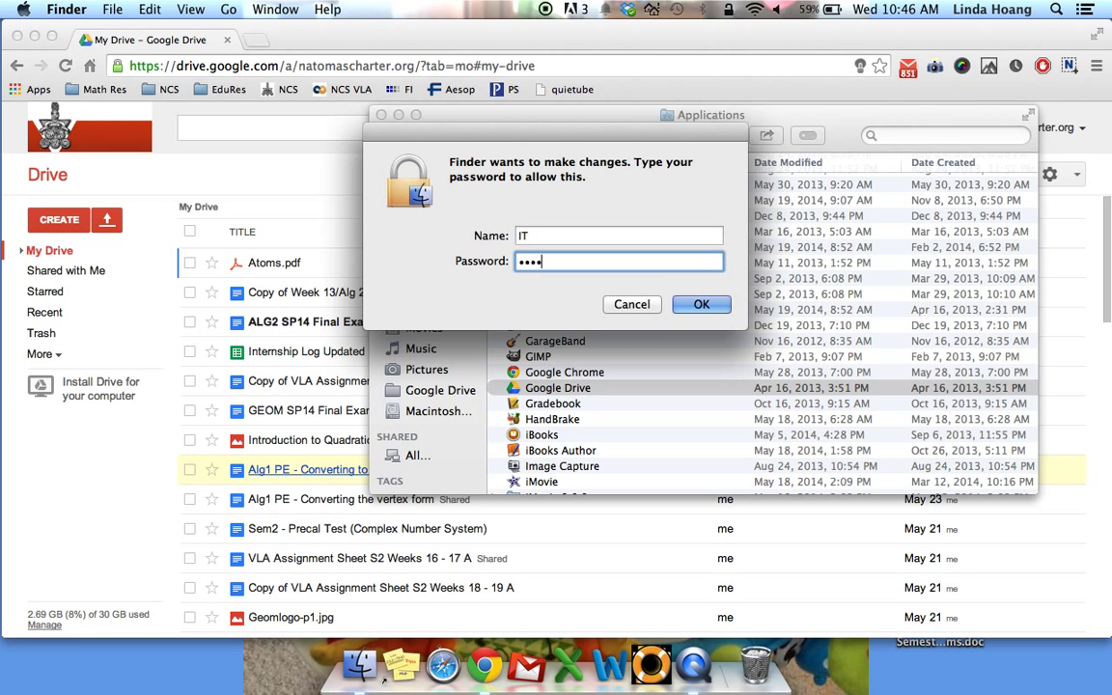
{"action": "type", "text": "••"}
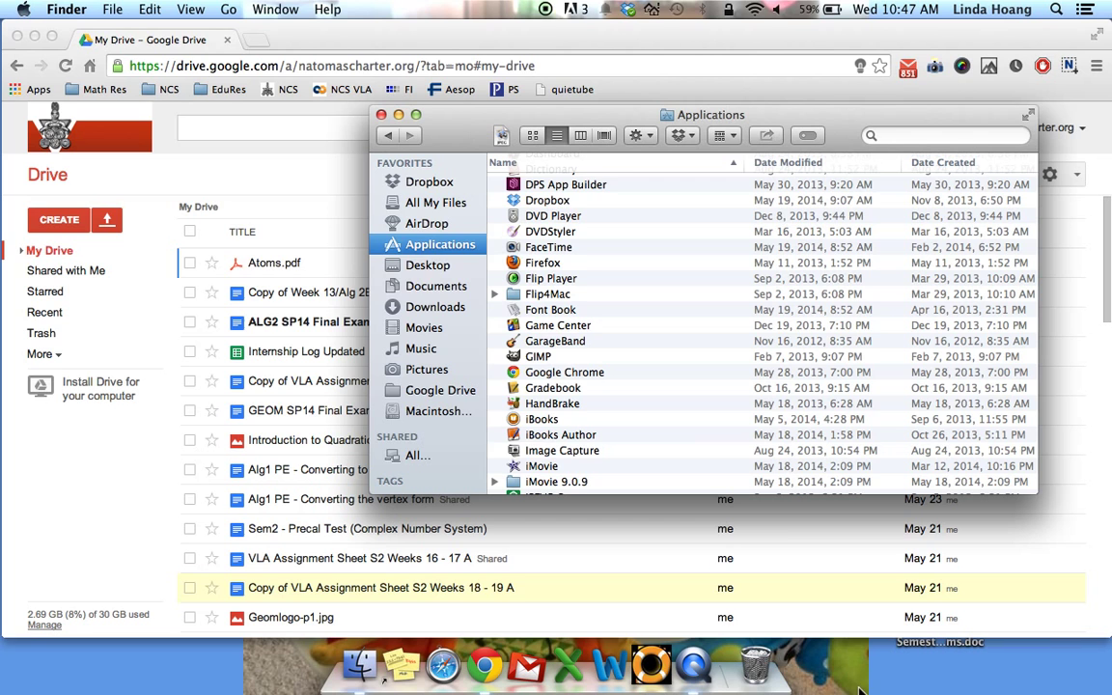
{"action": "mouse_move", "coordinate": [757, 664]}
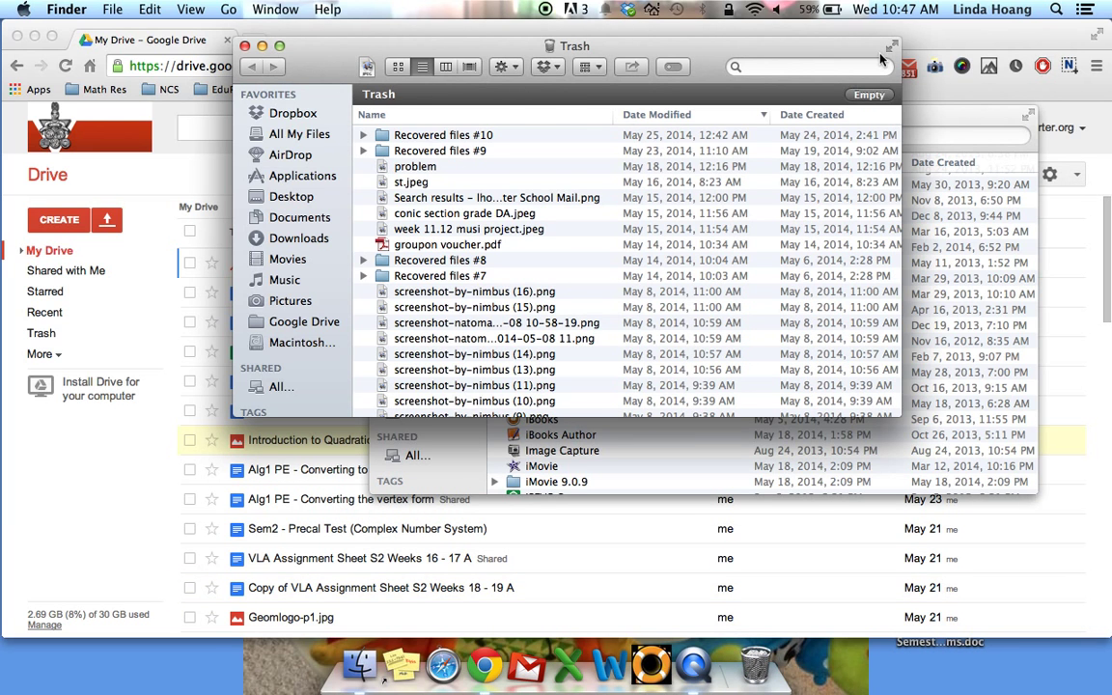
- Empty the Trash permanently and bring the Google Drive web page back to the front
{"action": "left_click", "coordinate": [870, 93]}
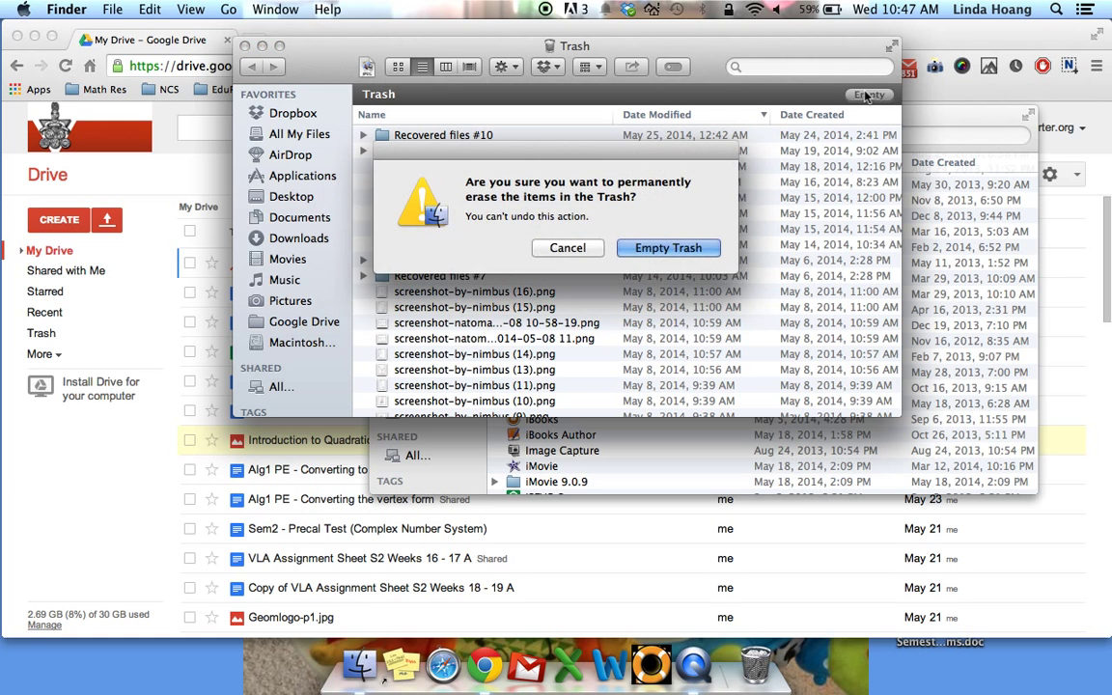
{"action": "left_click", "coordinate": [668, 247]}
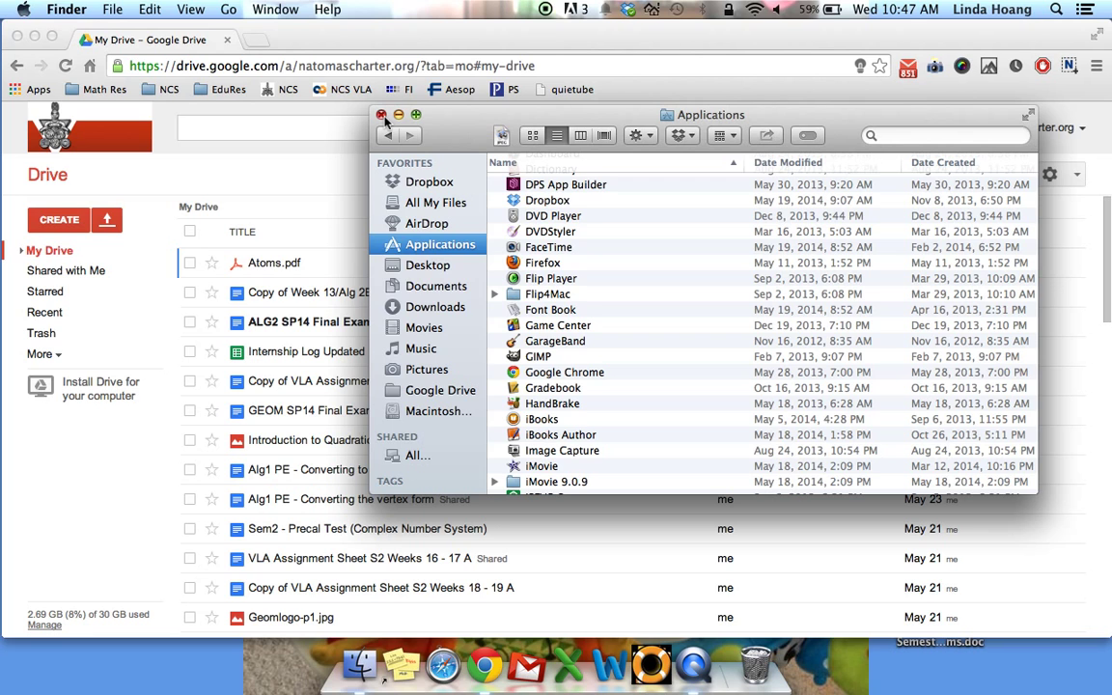
{"action": "left_click", "coordinate": [382, 116]}
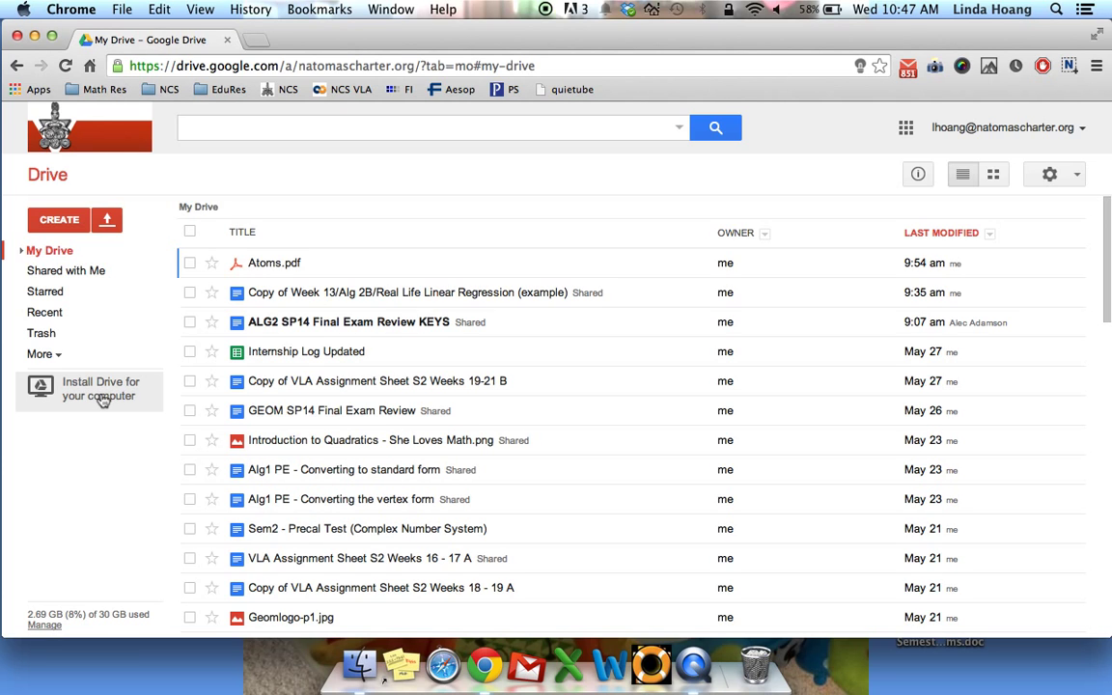
{"action": "mouse_move", "coordinate": [105, 399]}
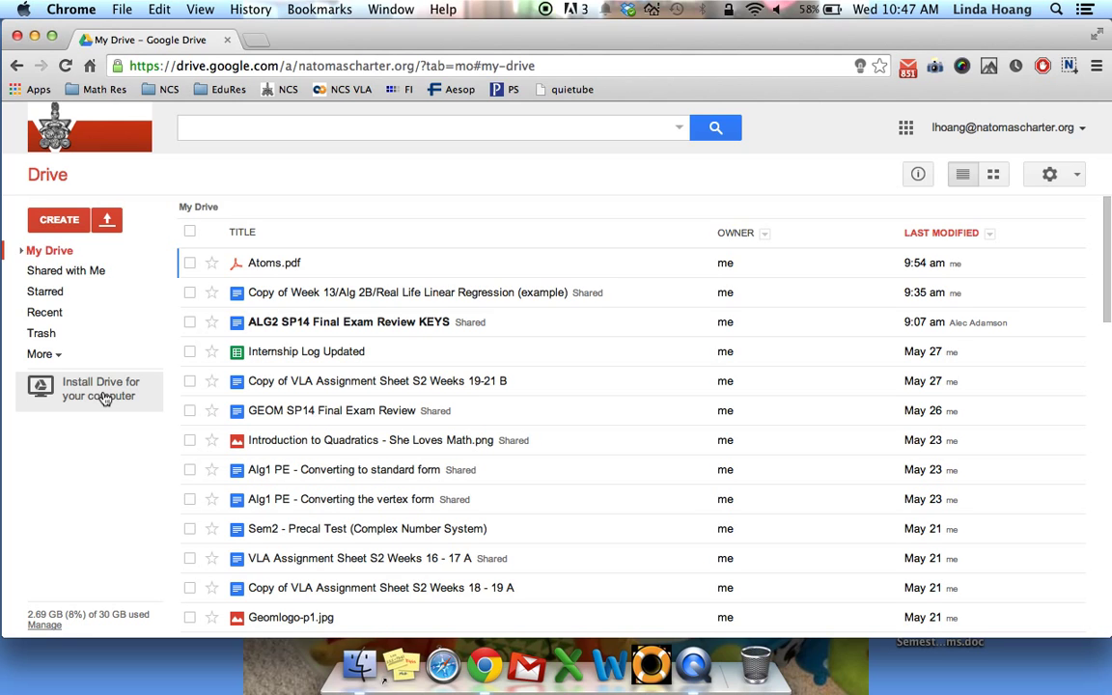
- Download installgoogledrive.dmg via 'Install Drive for your computer' and open it
{"action": "double_click", "coordinate": [112, 396]}
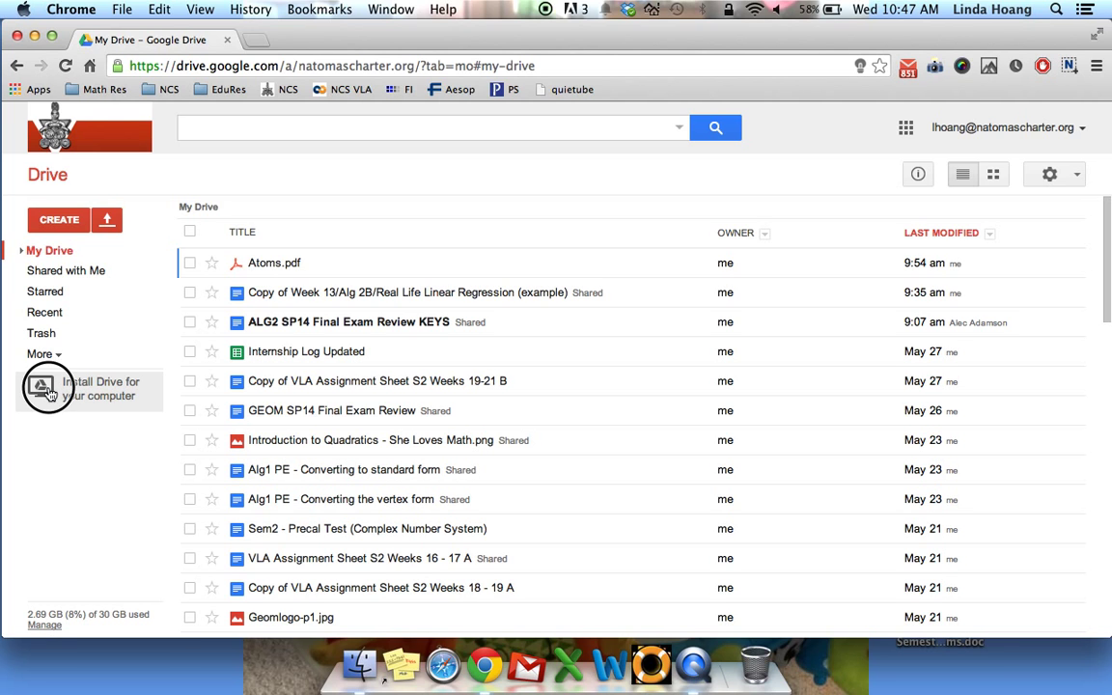
{"action": "left_click", "coordinate": [49, 388]}
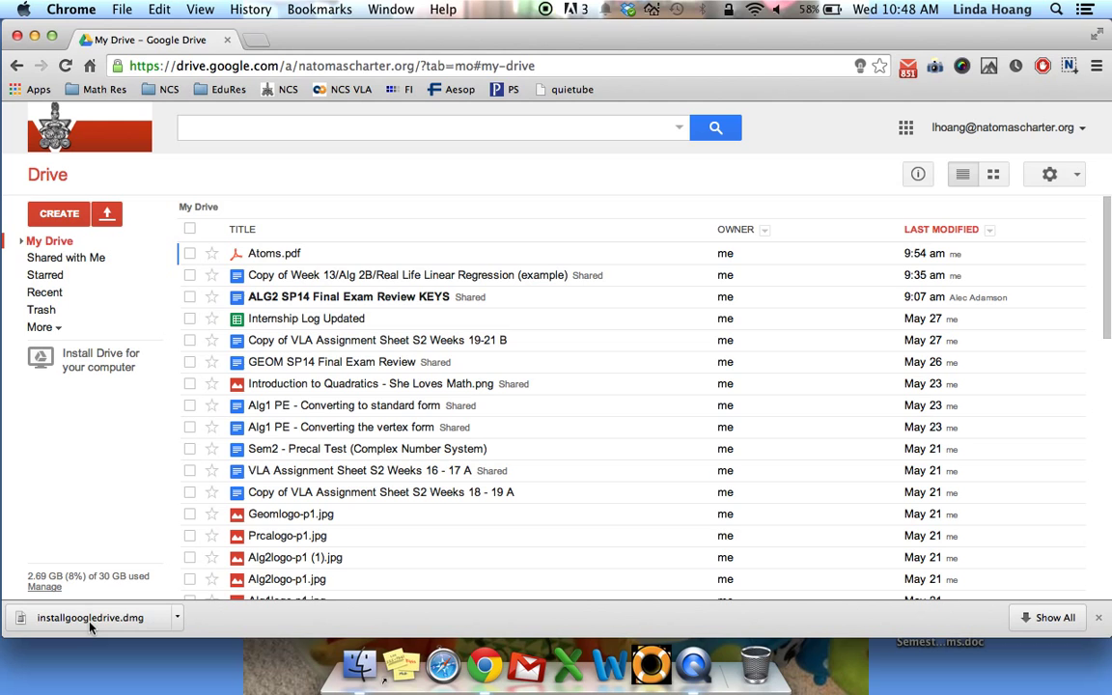
{"action": "left_click", "coordinate": [89, 618]}
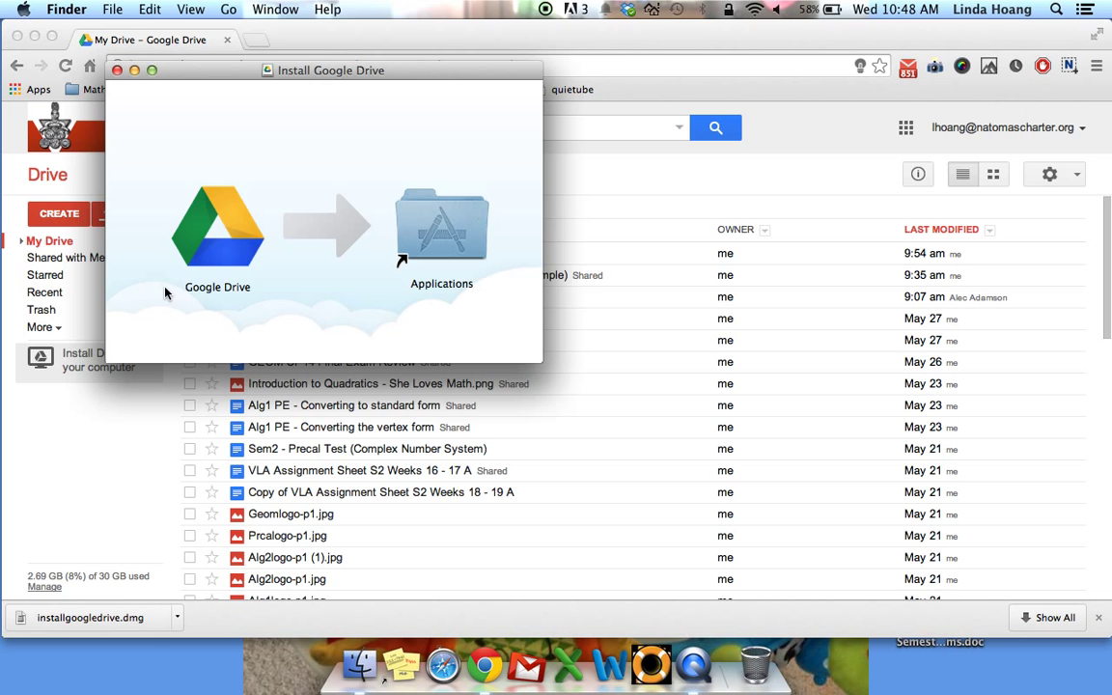
- Copy the Google Drive app from the installer into the Applications folder
{"action": "left_click_drag", "start_coordinate": [217, 228], "coordinate": [440, 228]}
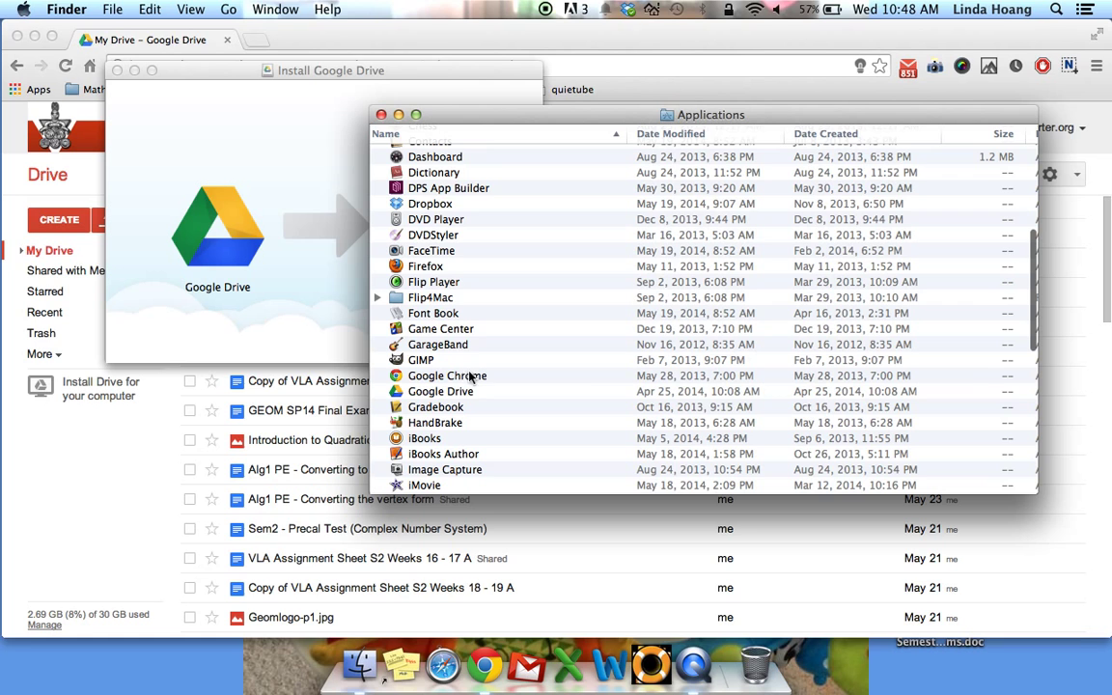
- Close the installer window and launch the reinstalled Google Drive from Applications
{"action": "left_click", "coordinate": [441, 390]}
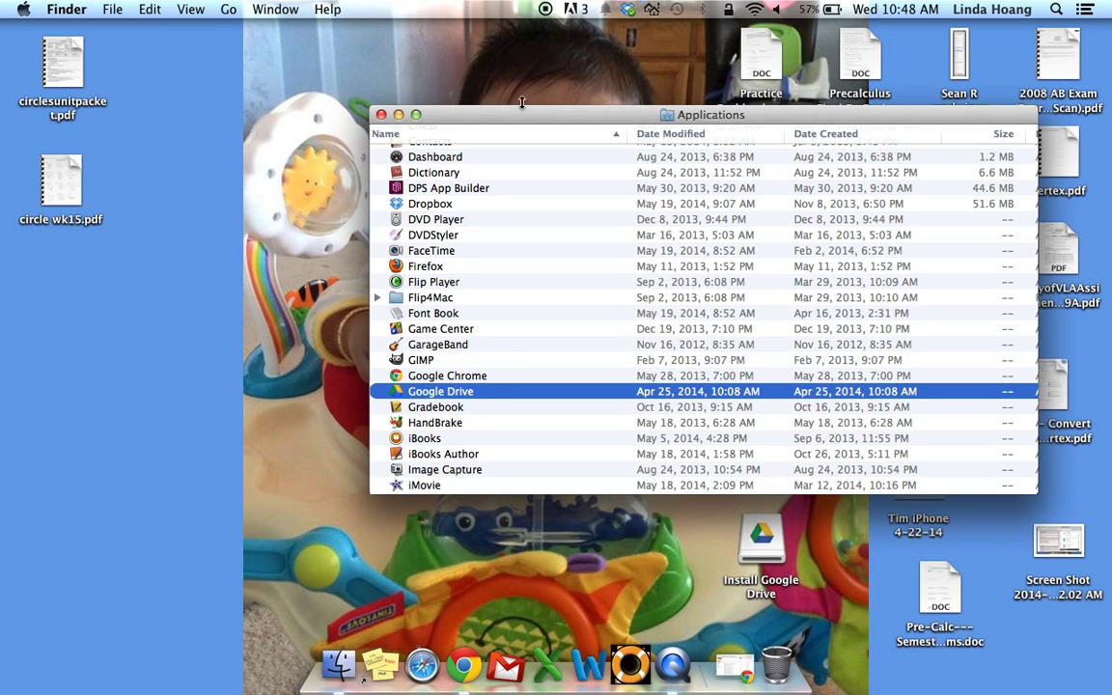
{"action": "double_click", "coordinate": [440, 390]}
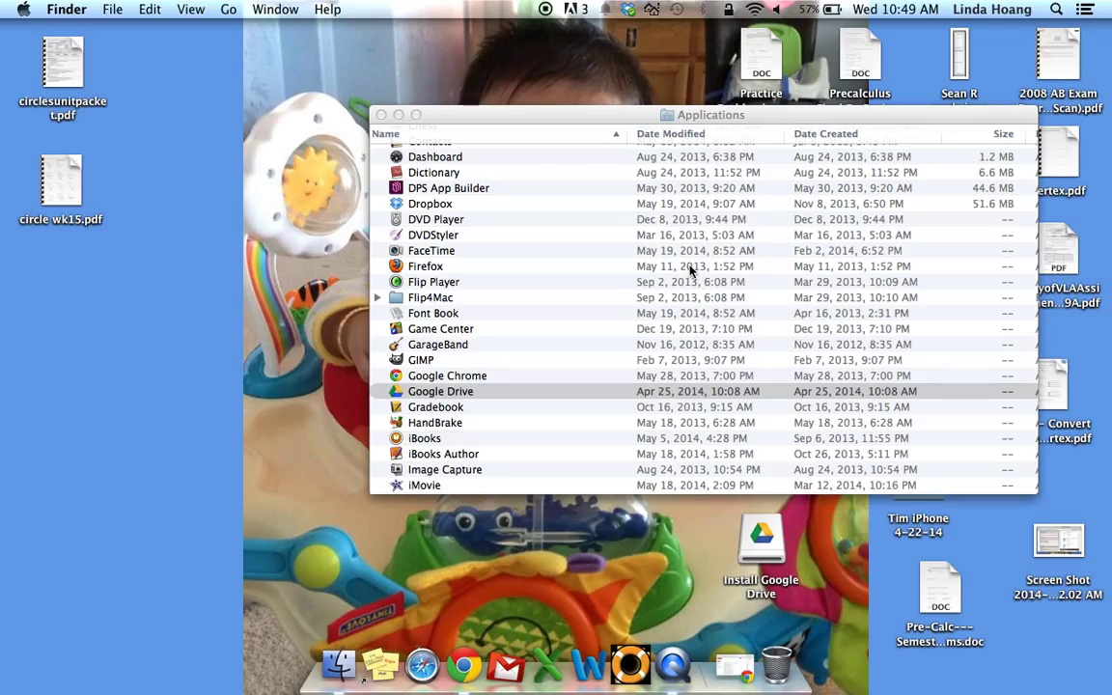
{"action": "mouse_move", "coordinate": [566, 117]}
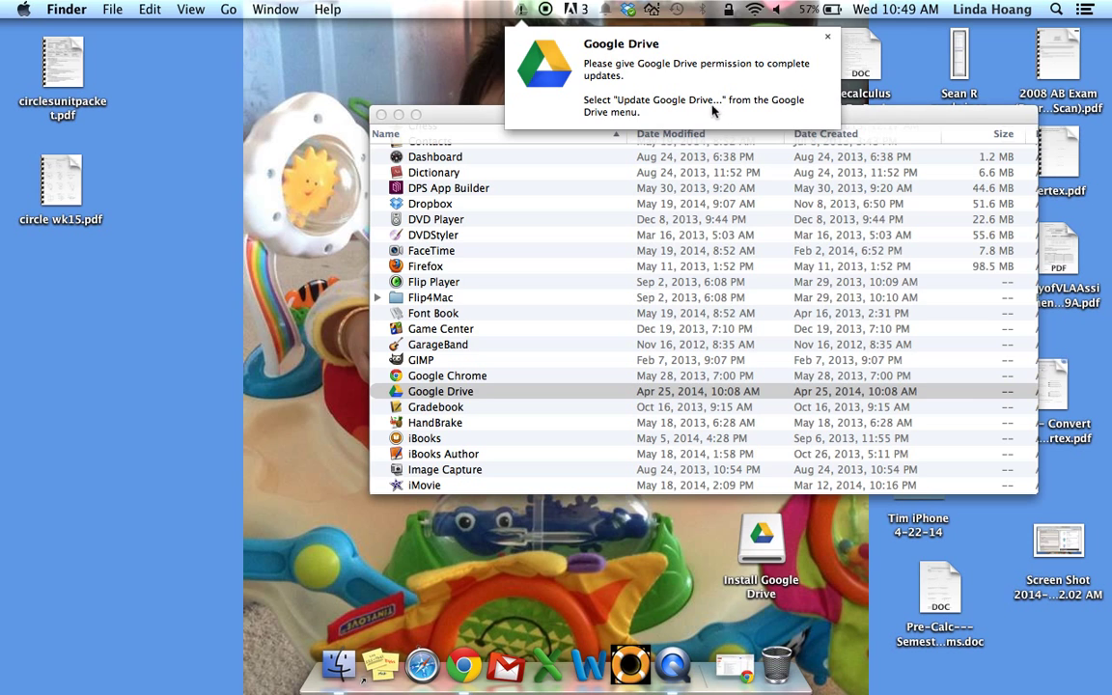
- Authorize the Google Drive update with the admin password and confirm it reports scanning the web
{"action": "left_click", "coordinate": [522, 7]}
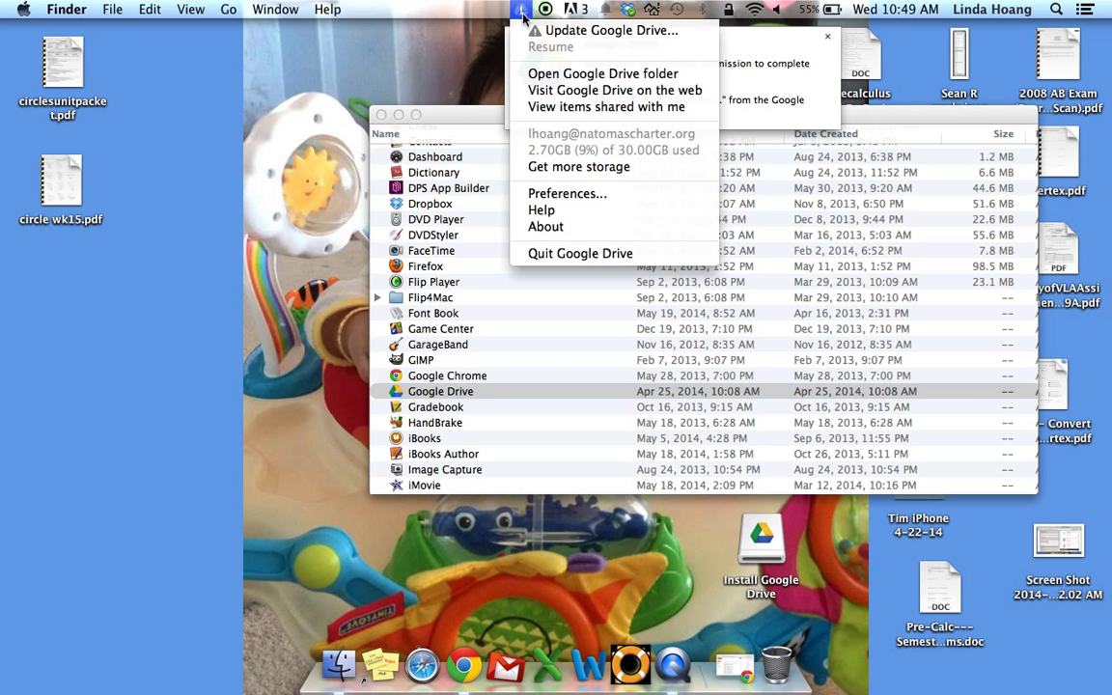
{"action": "mouse_move", "coordinate": [610, 31]}
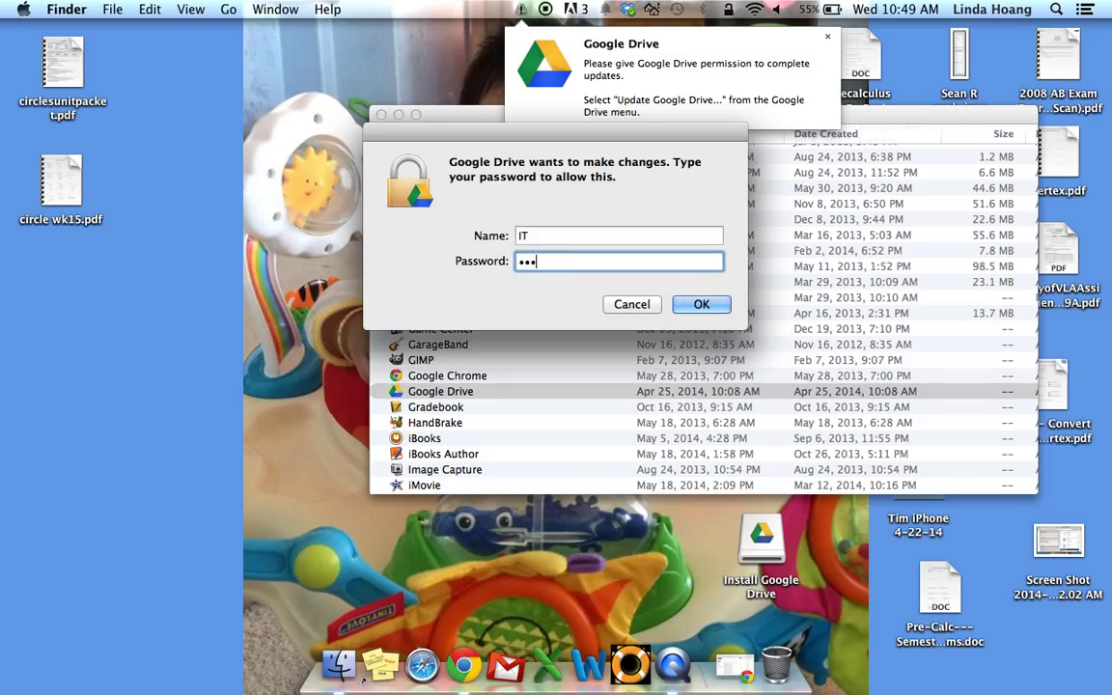
{"action": "left_click", "coordinate": [703, 305]}
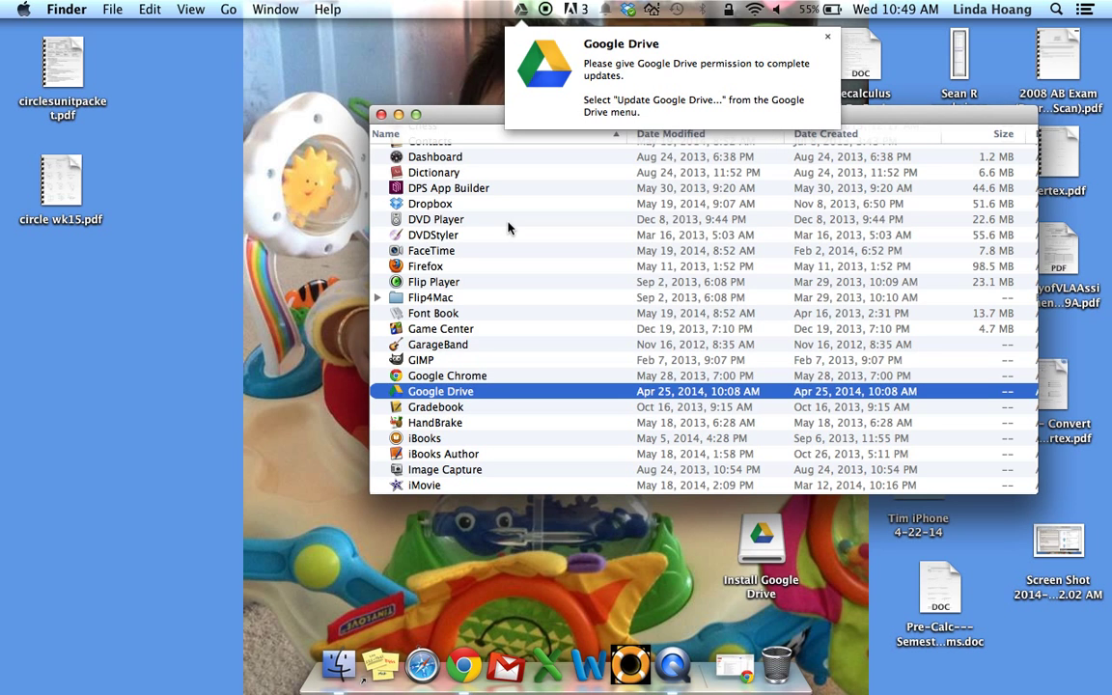
{"action": "mouse_move", "coordinate": [529, 204]}
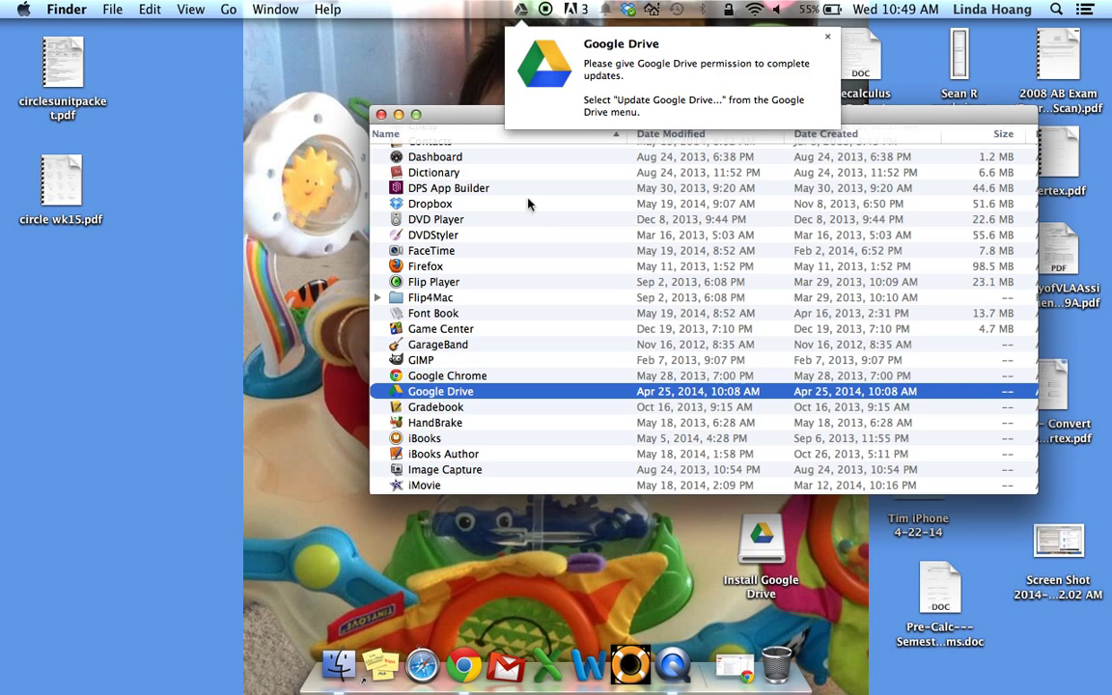
{"action": "left_click", "coordinate": [520, 7]}
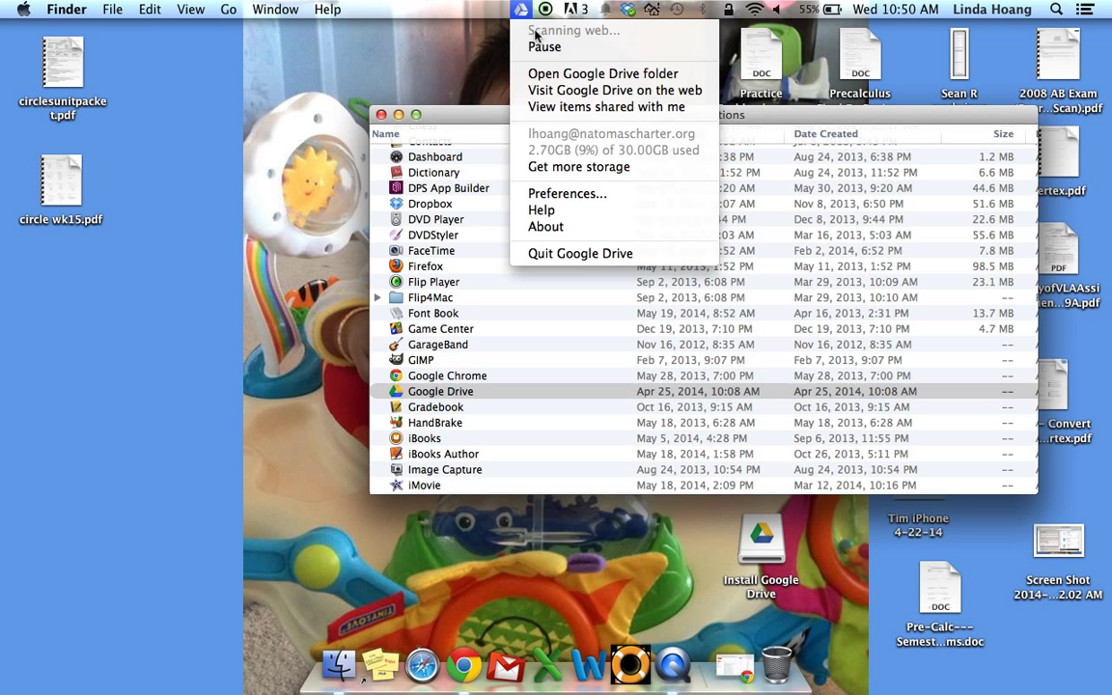
{"action": "left_click", "coordinate": [545, 7]}
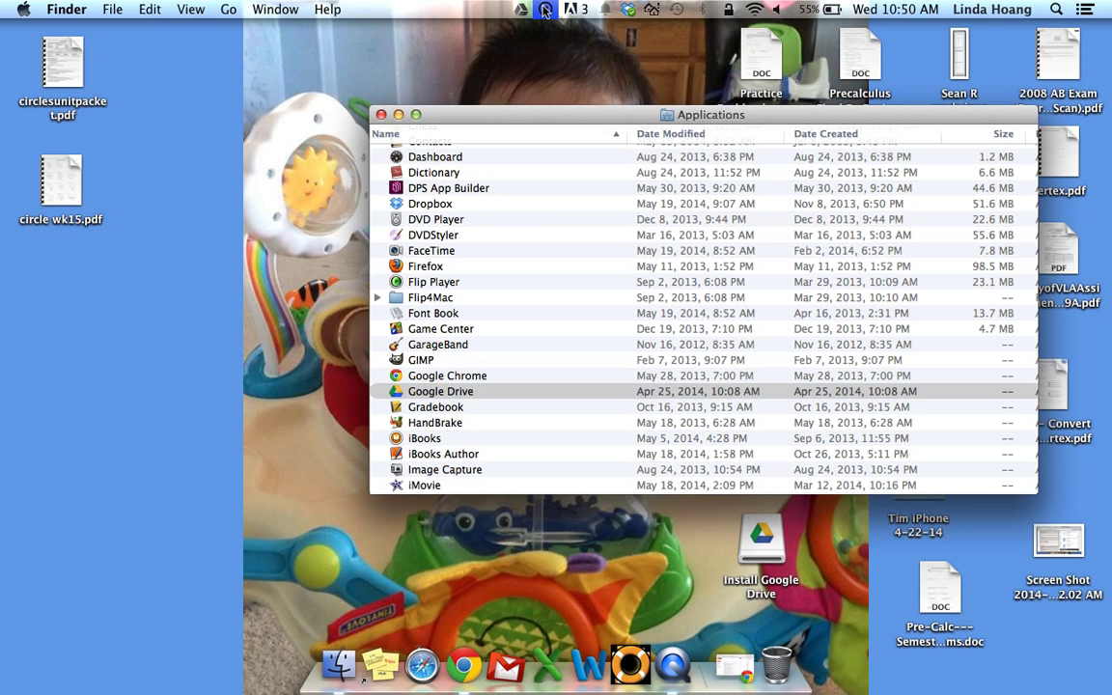